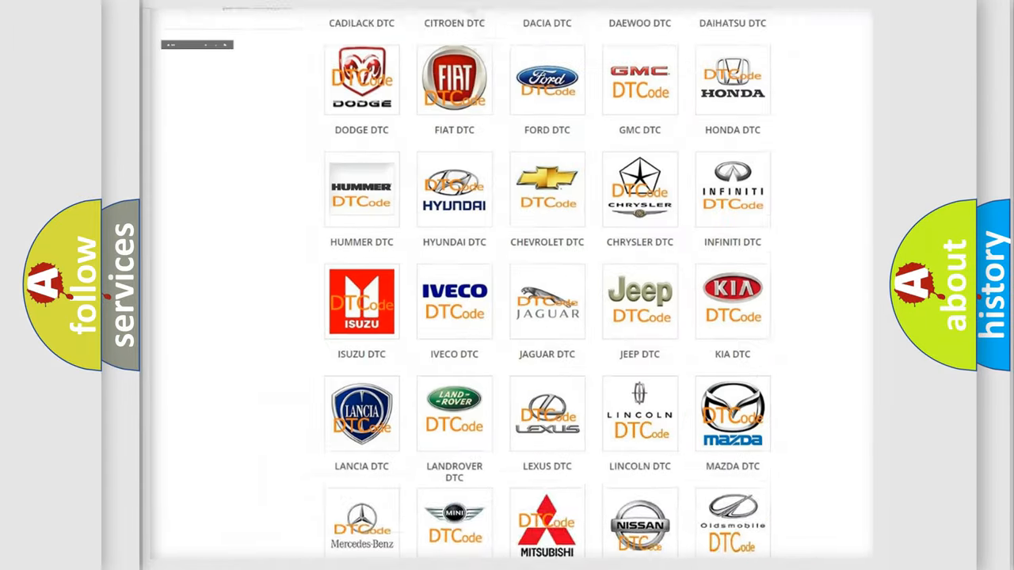
scroll(up, 3)
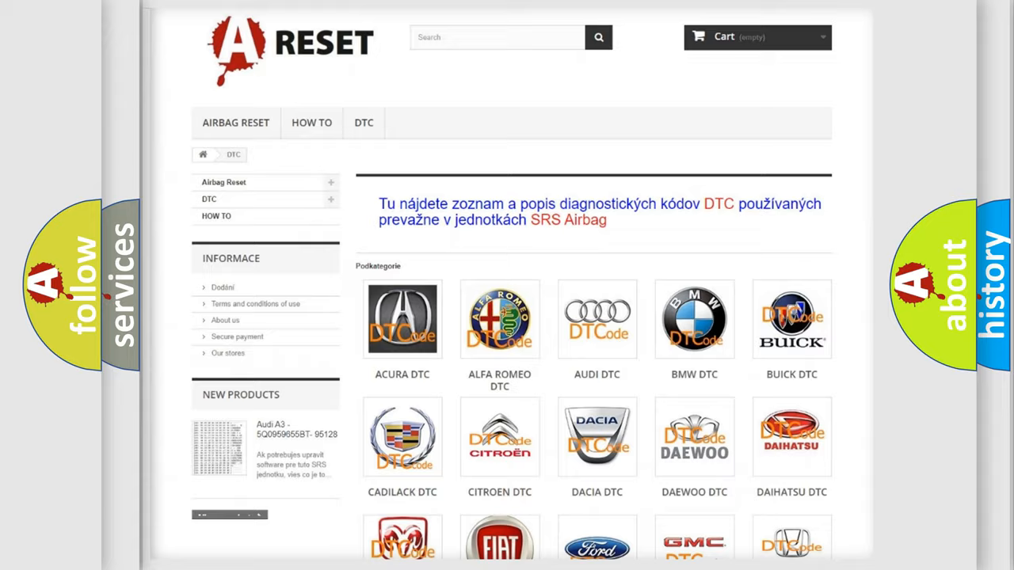
scroll(down, 3)
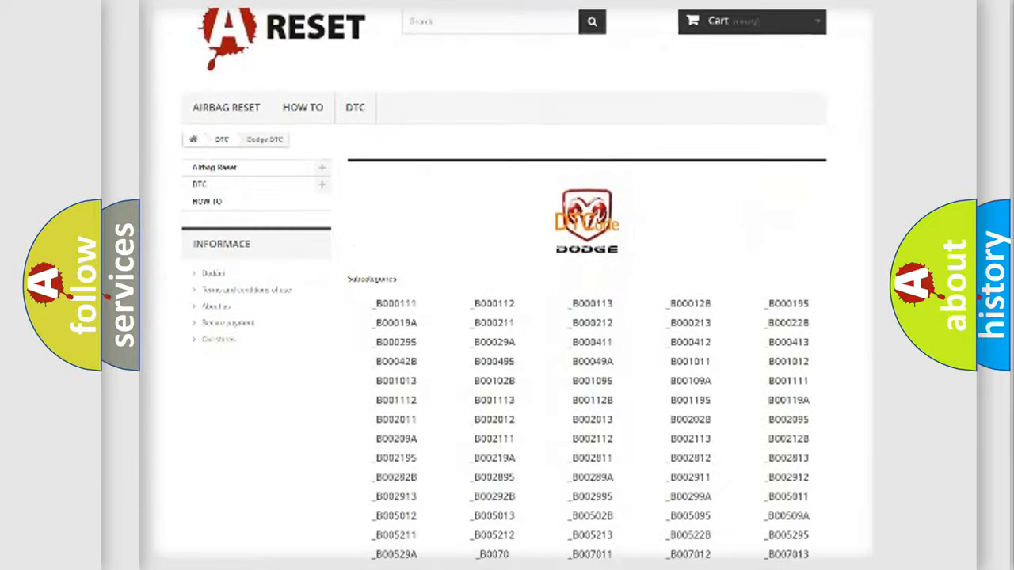
scroll(down, 3)
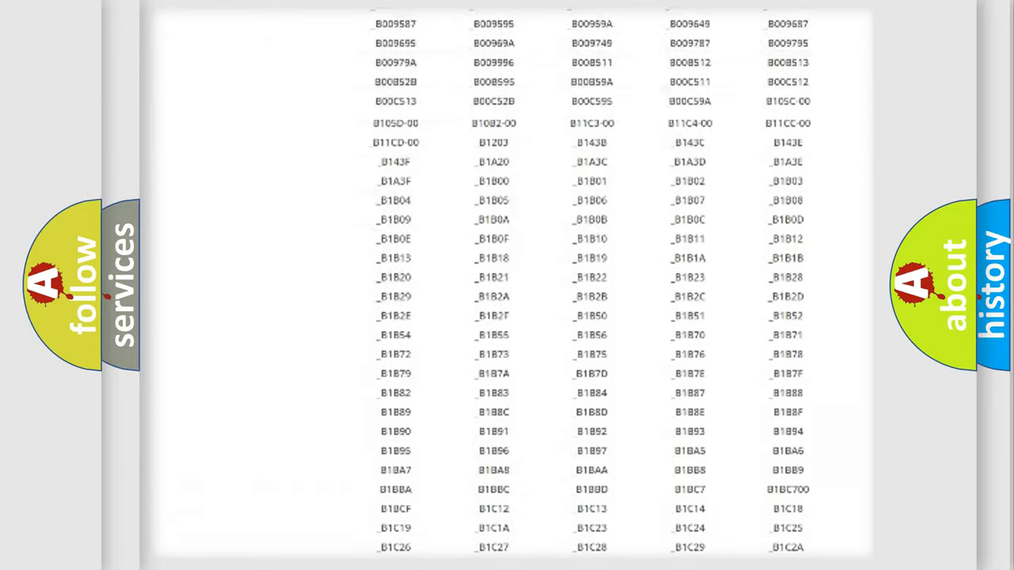
scroll(up, 3)
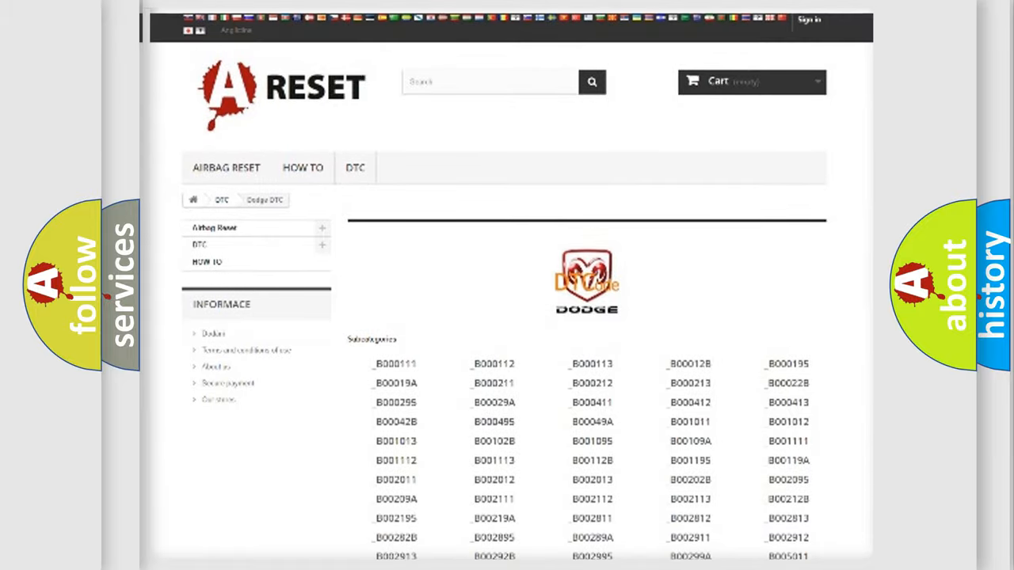